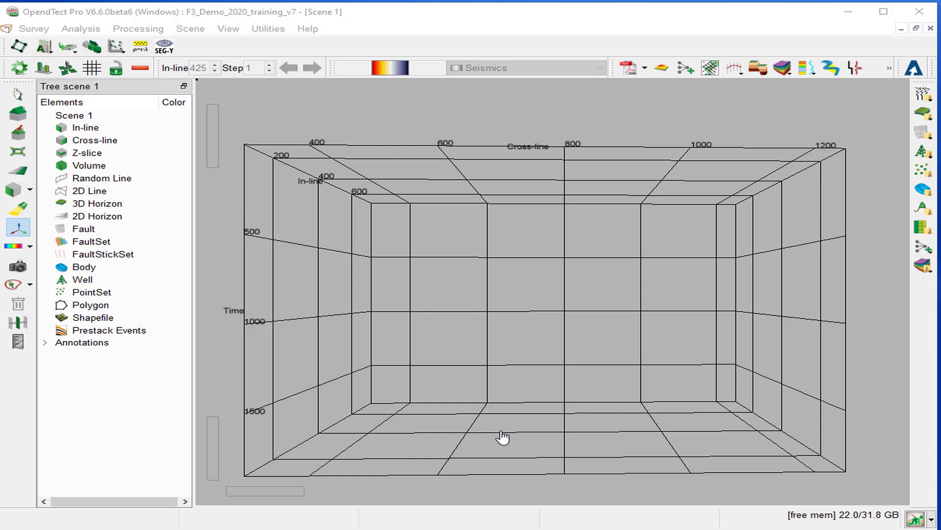
pyautogui.moveTo(476, 377)
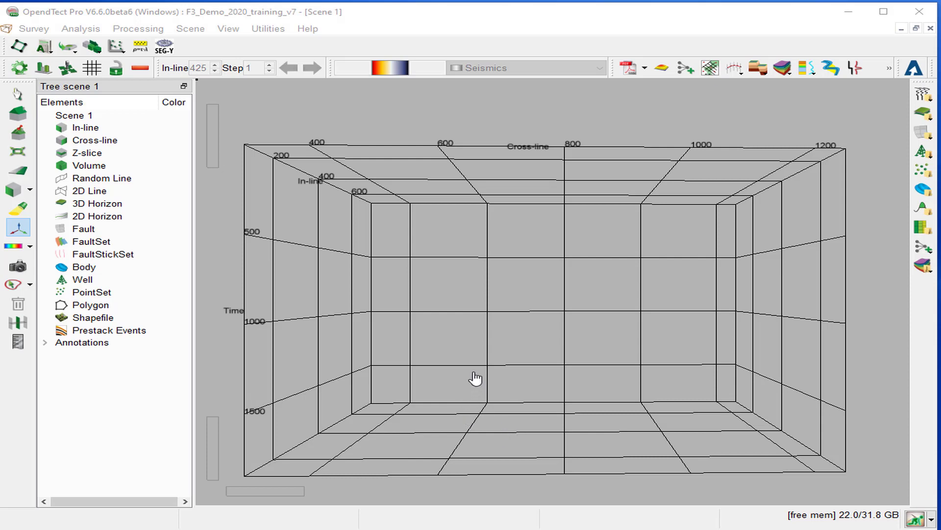
pyautogui.moveTo(469, 354)
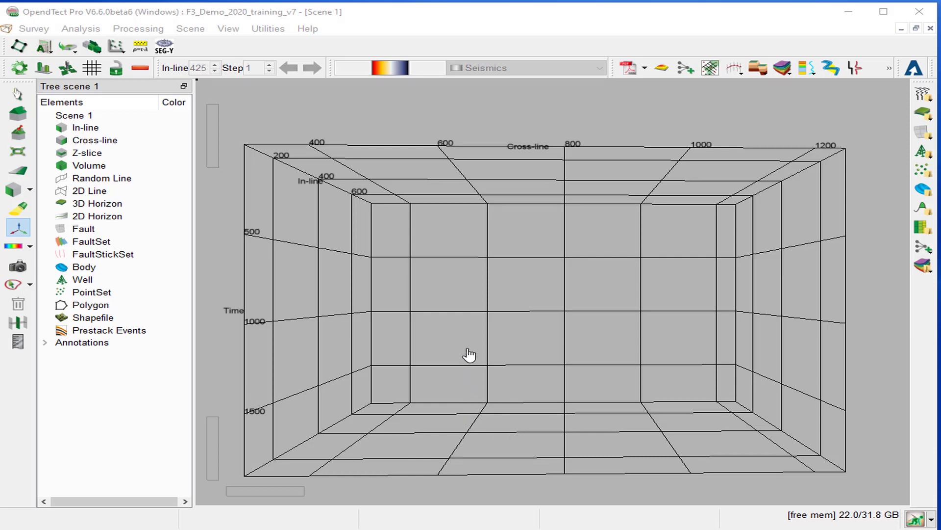
pyautogui.moveTo(445, 341)
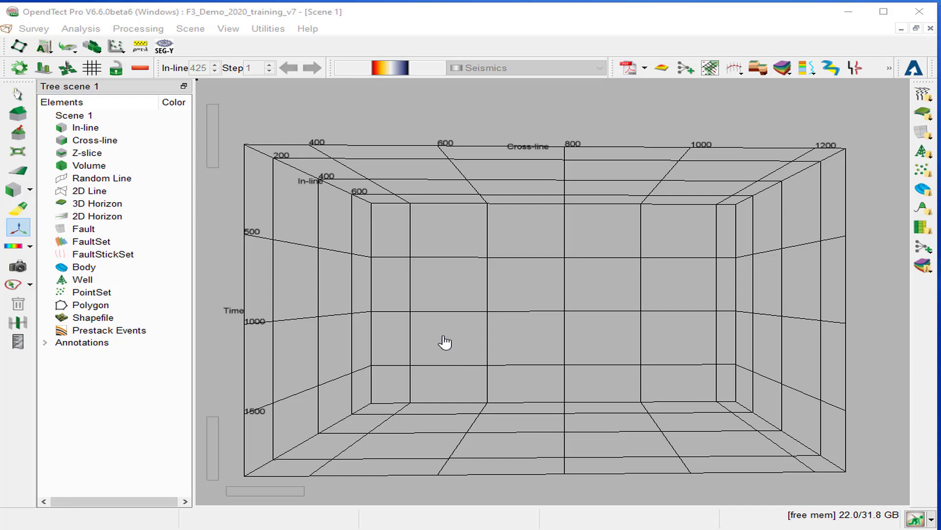
pyautogui.moveTo(428, 264)
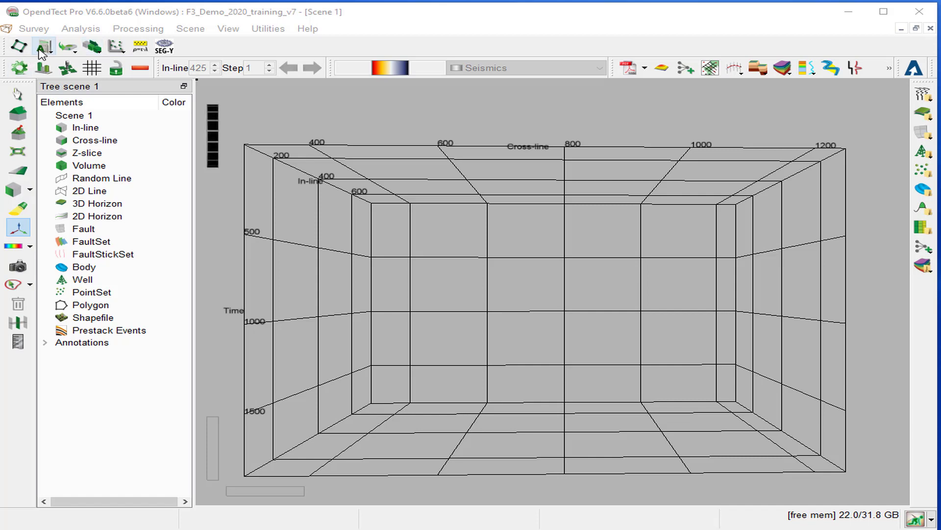
# - Create a Basic > Mathematics attribute with formula 'filtered - original' using DSMF and Original Seismics
pyautogui.click(42, 46)
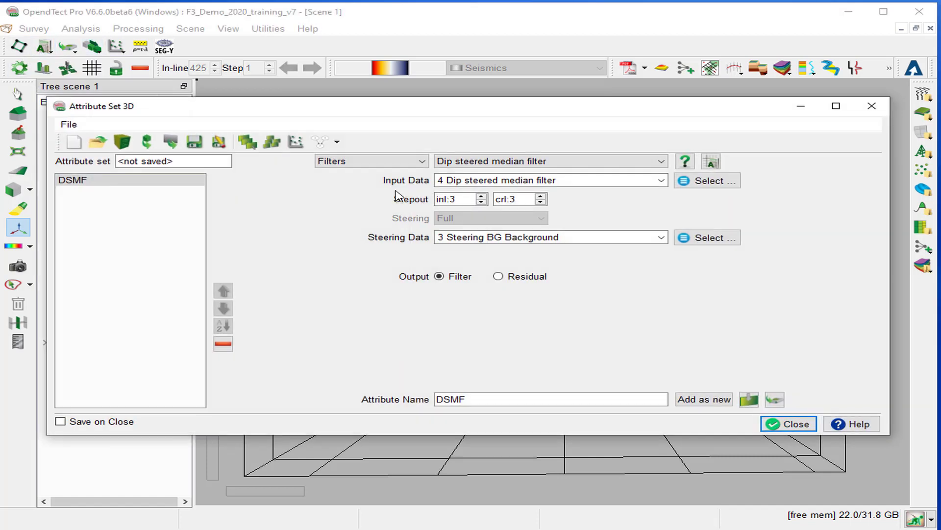
pyautogui.click(366, 161)
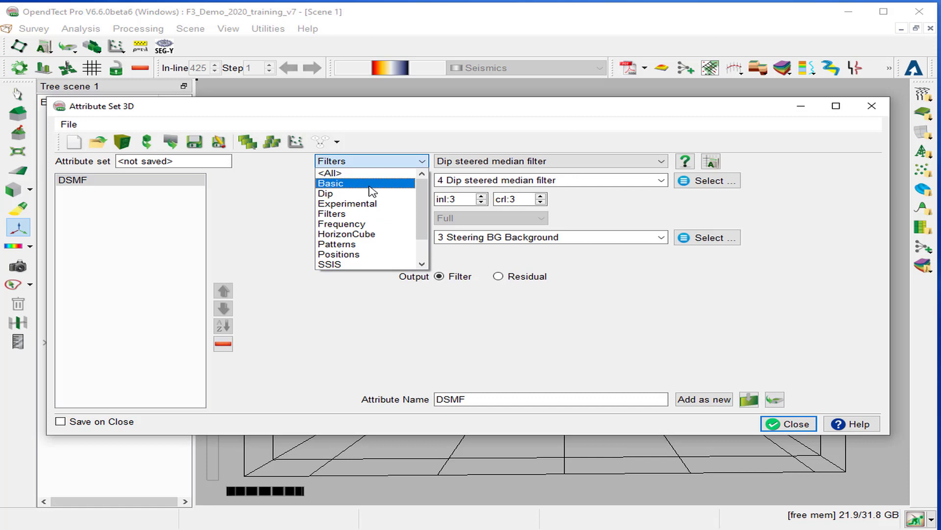
pyautogui.click(332, 184)
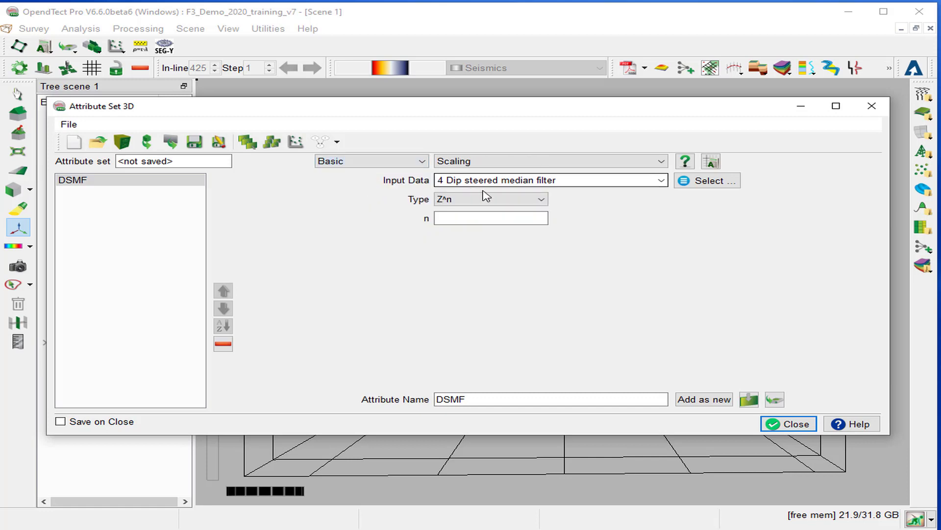
pyautogui.click(547, 161)
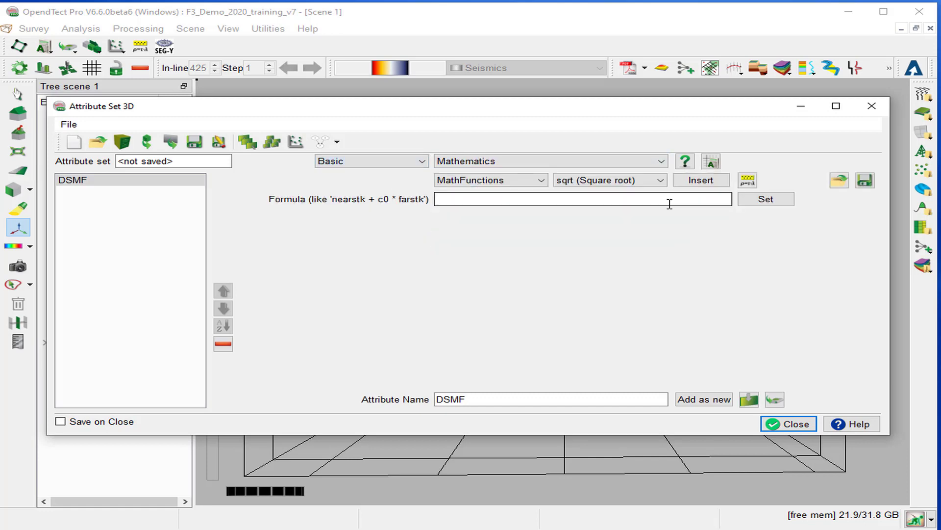
pyautogui.write('filtered - original')
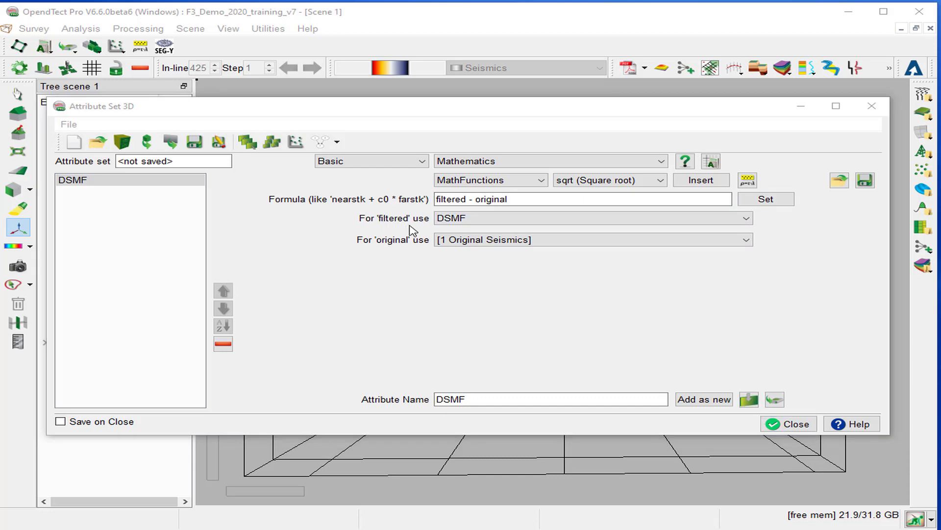
# - Name the attribute 'Noise' and add it as a new attribute to the set
pyautogui.click(592, 217)
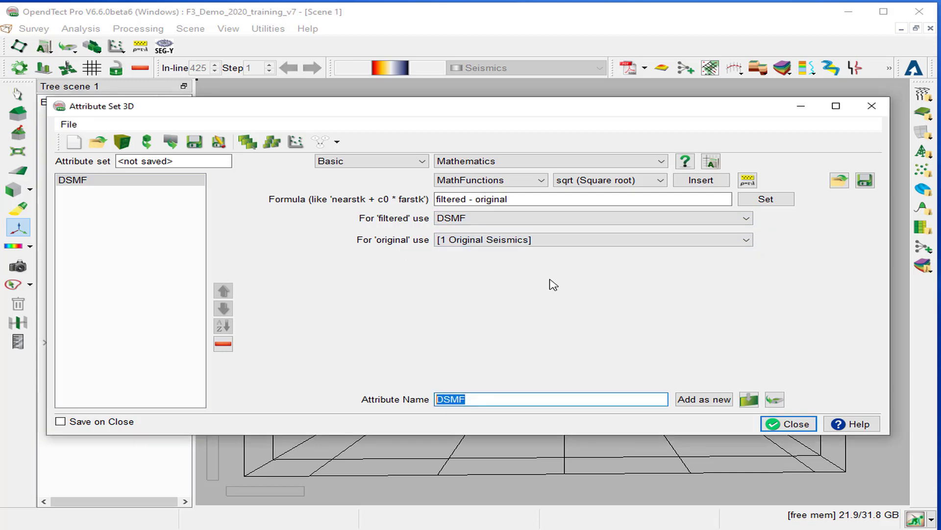
pyautogui.moveTo(603, 282)
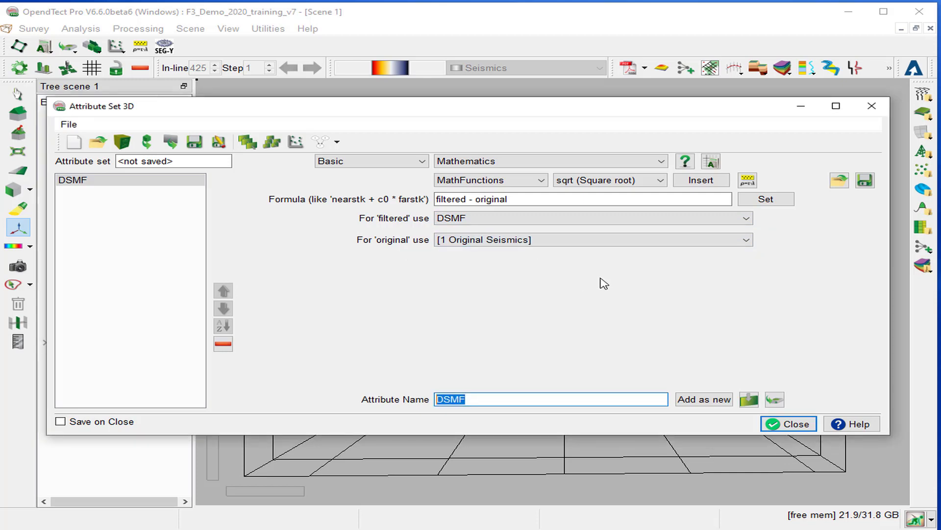
pyautogui.write('Noise')
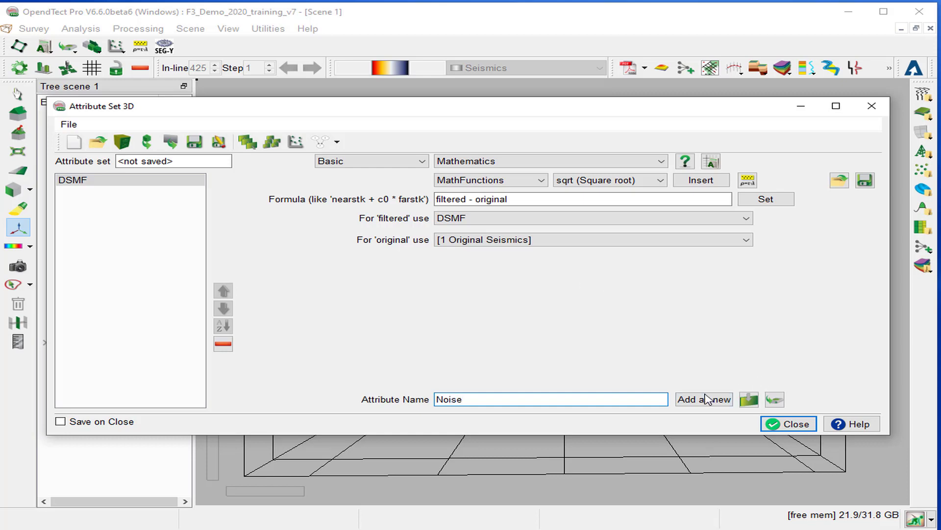
pyautogui.click(703, 399)
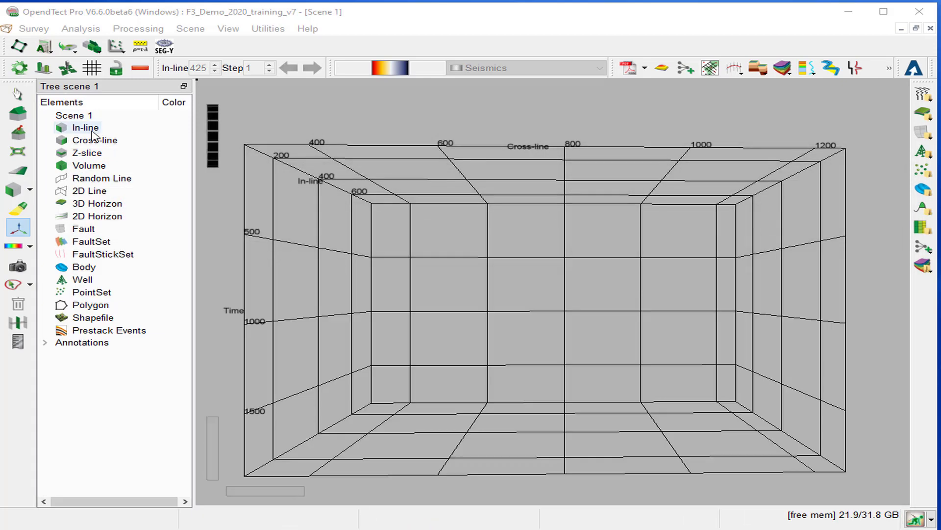
# - Add inline 425 to the scene displaying the Noise attribute
pyautogui.rightClick(85, 127)
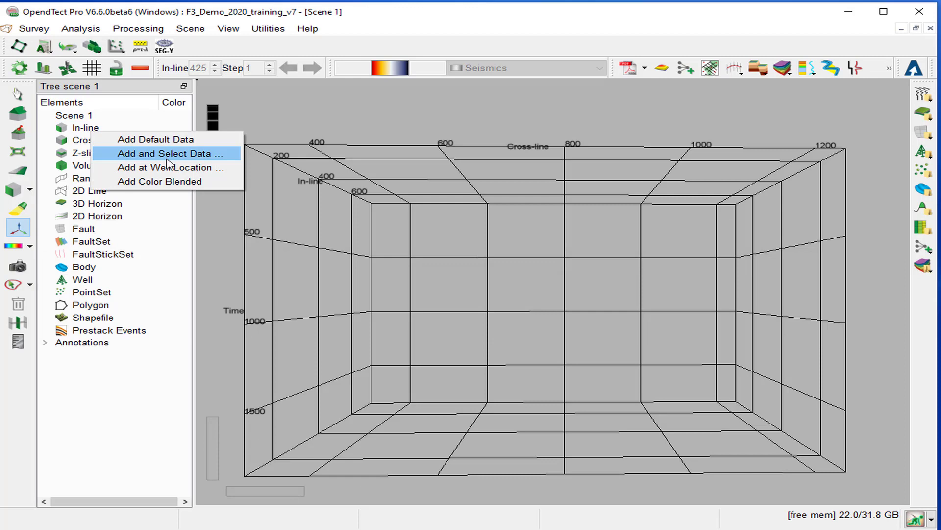
pyautogui.click(170, 153)
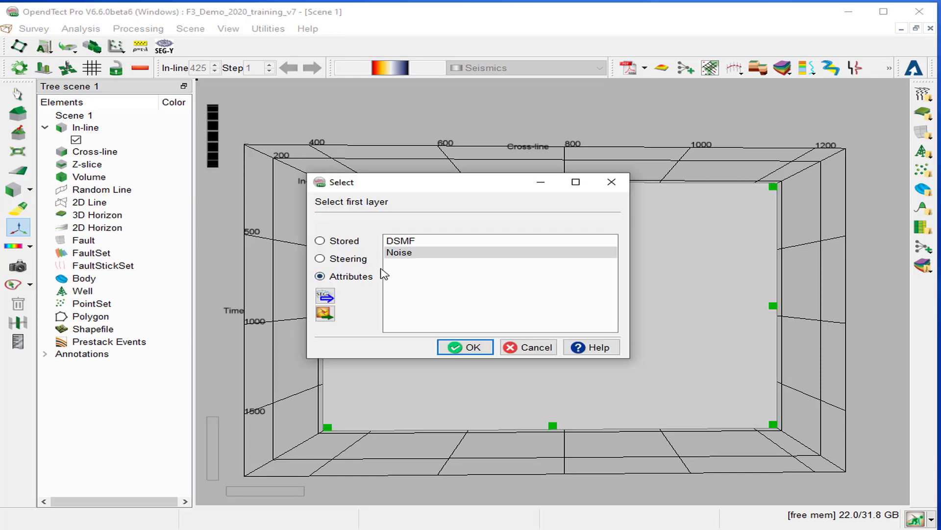
pyautogui.moveTo(440, 340)
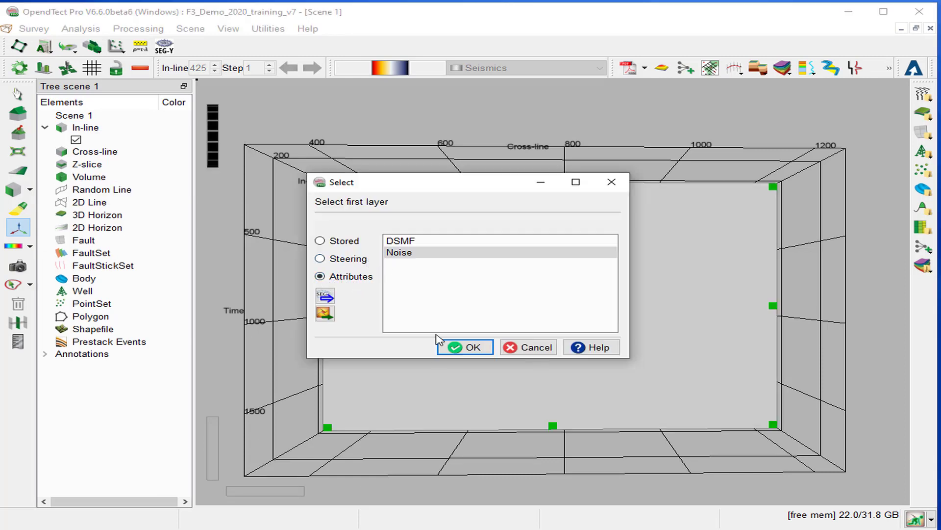
pyautogui.click(463, 347)
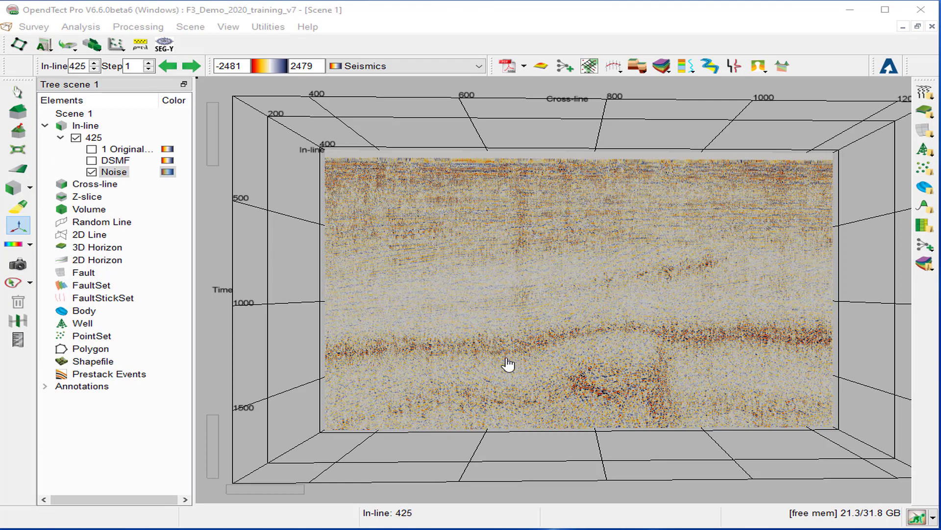
pyautogui.moveTo(508, 365)
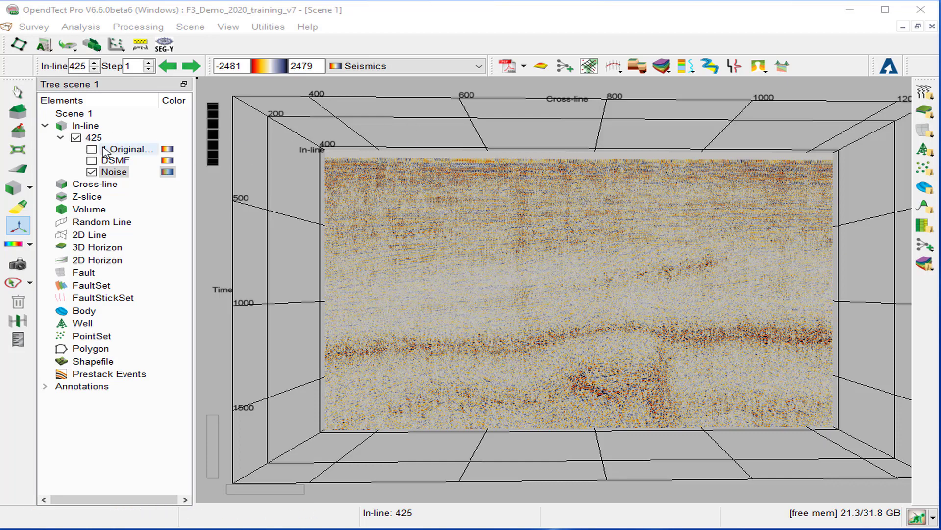
pyautogui.click(91, 149)
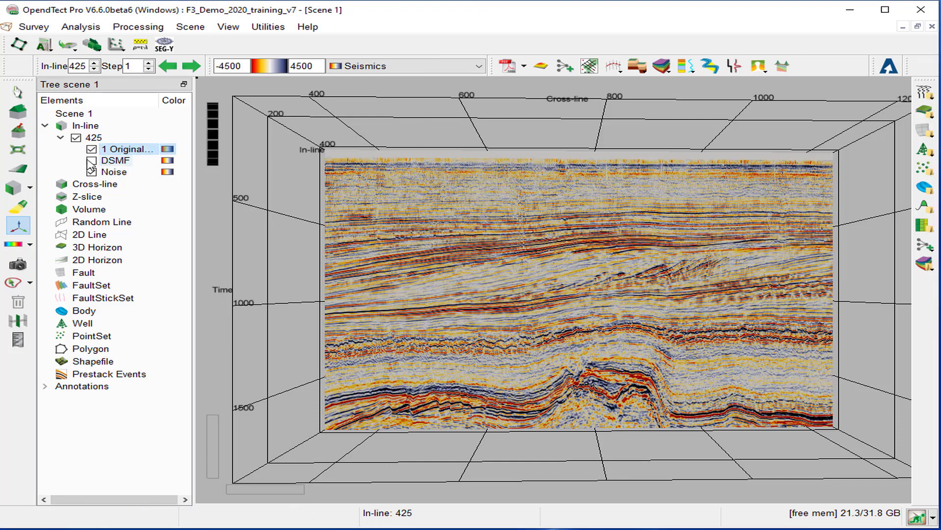
pyautogui.click(91, 171)
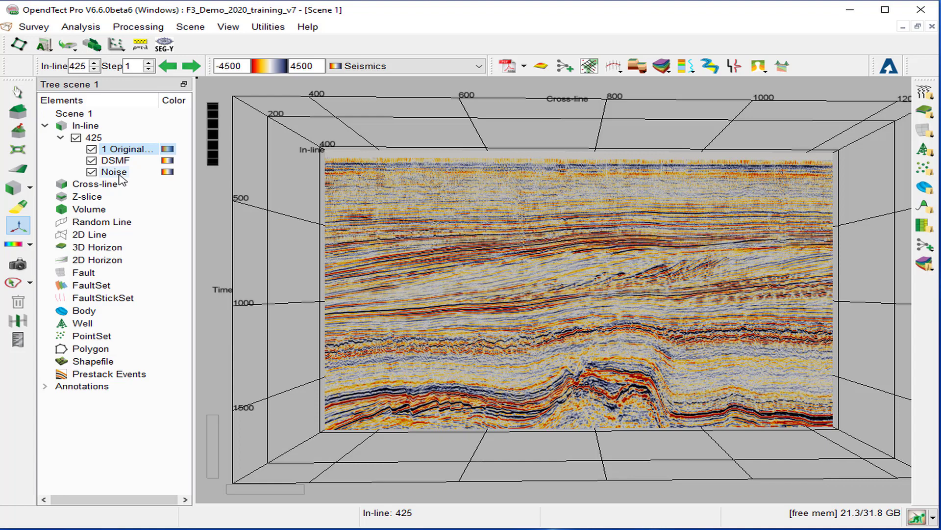
pyautogui.click(113, 160)
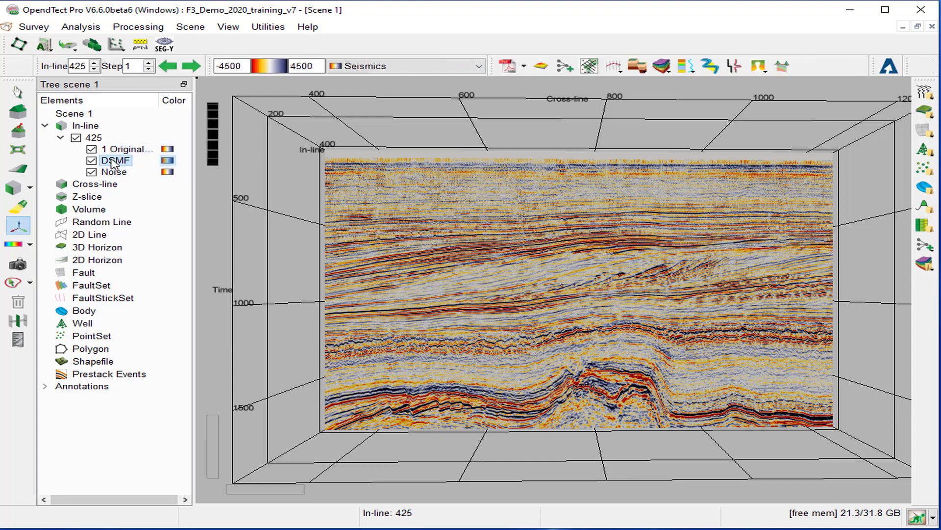
pyautogui.click(126, 149)
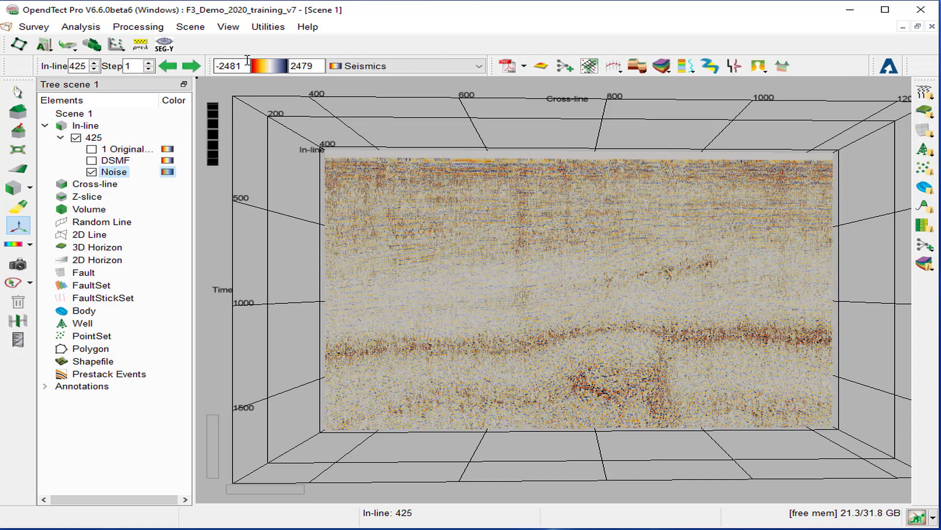
# - Set the Noise colour range to -4500 minimum and 4500 maximum
pyautogui.tripleClick(230, 66)
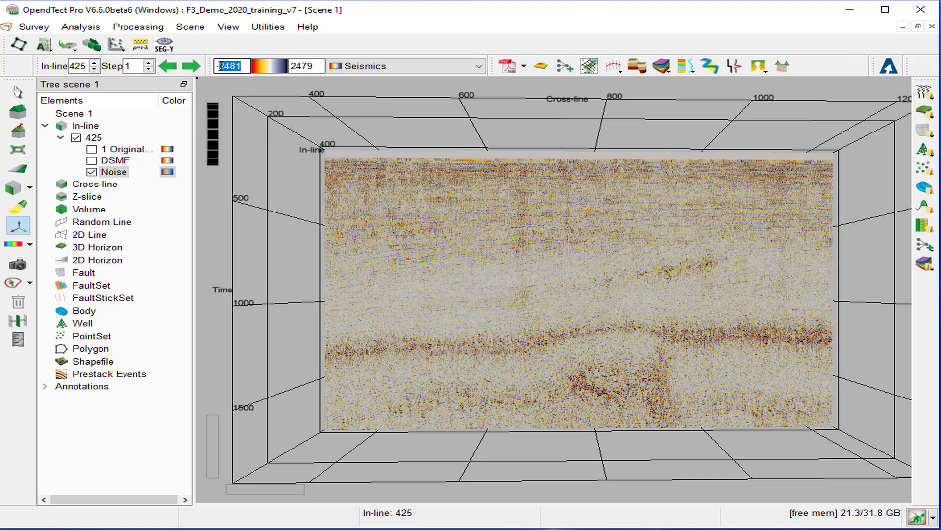
pyautogui.write('4500')
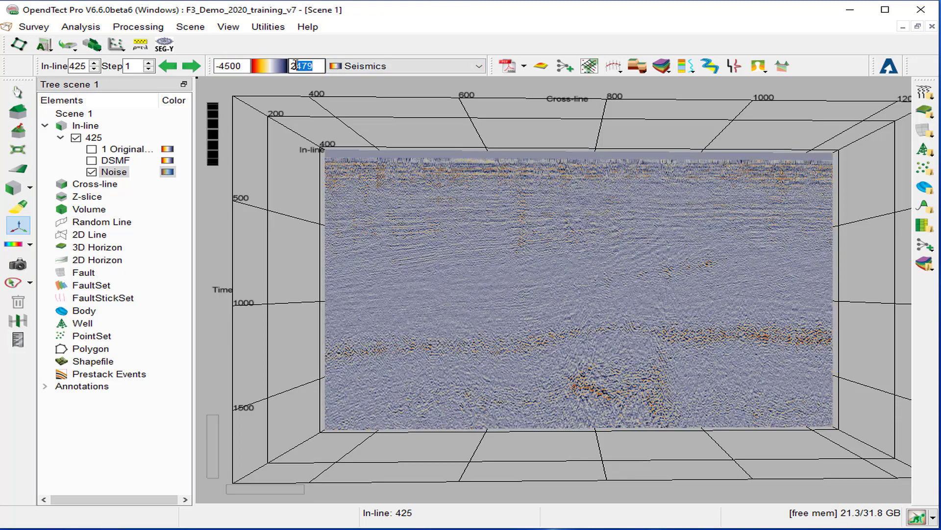
pyautogui.write('45')
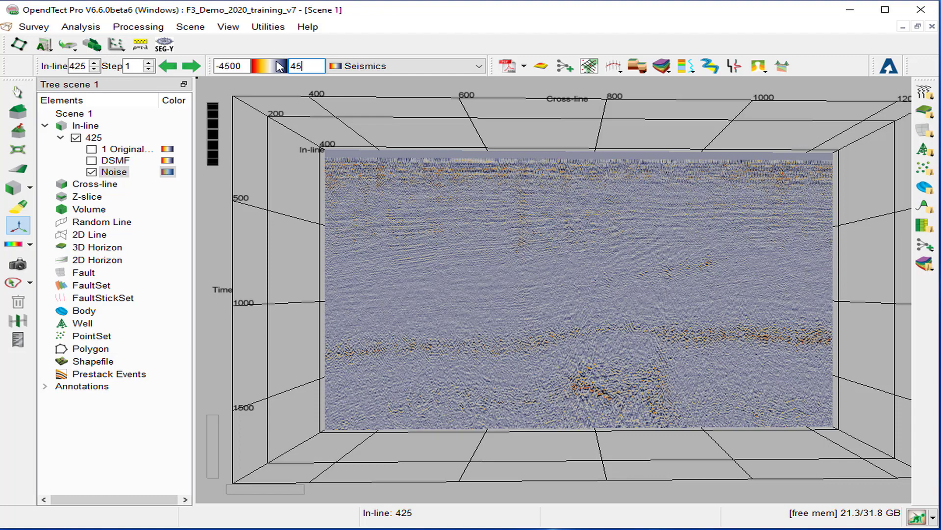
pyautogui.write('4500')
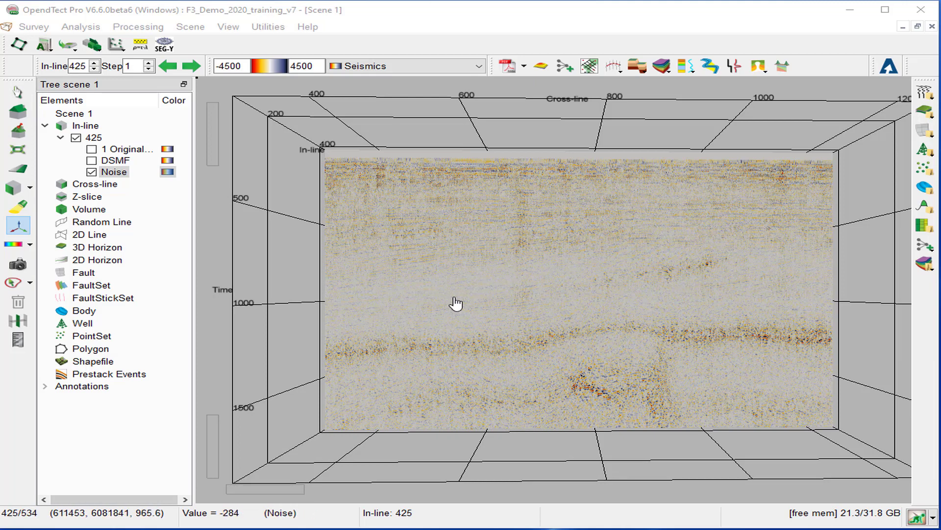
pyautogui.moveTo(398, 326)
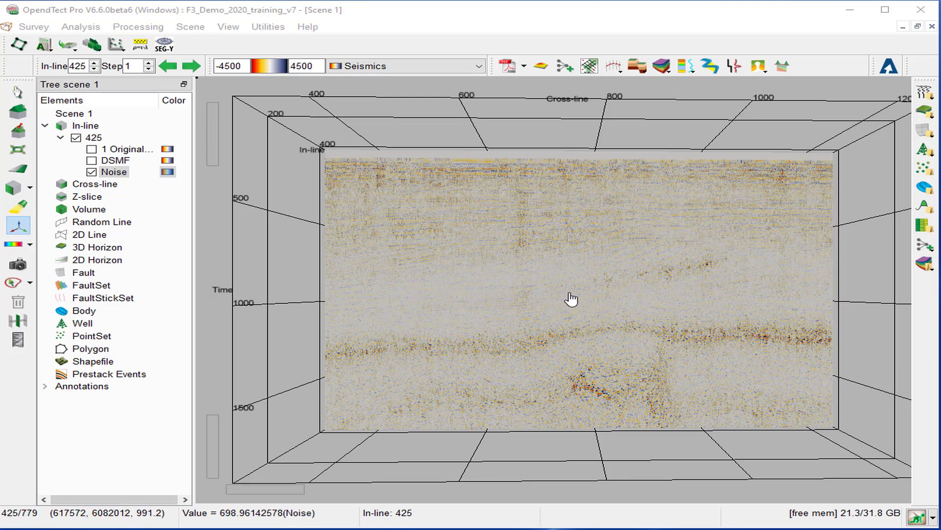
pyautogui.moveTo(556, 311)
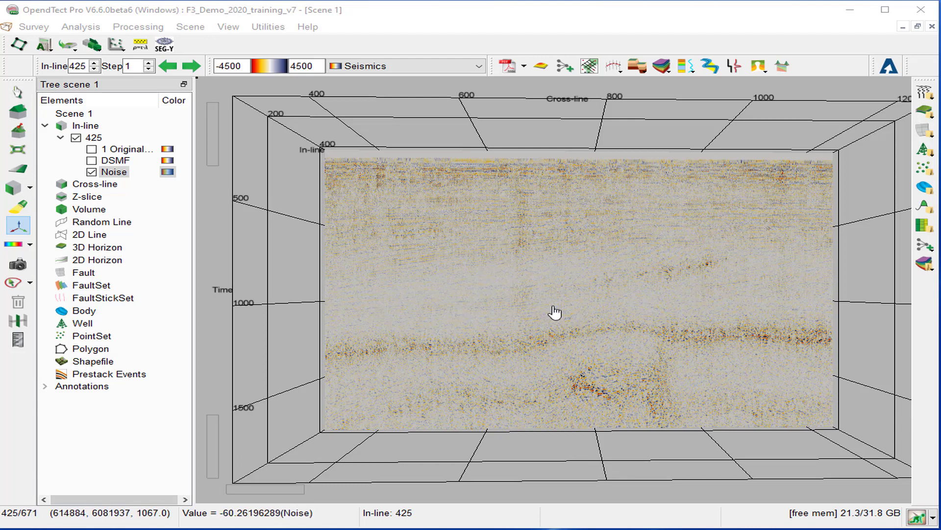
pyautogui.moveTo(542, 317)
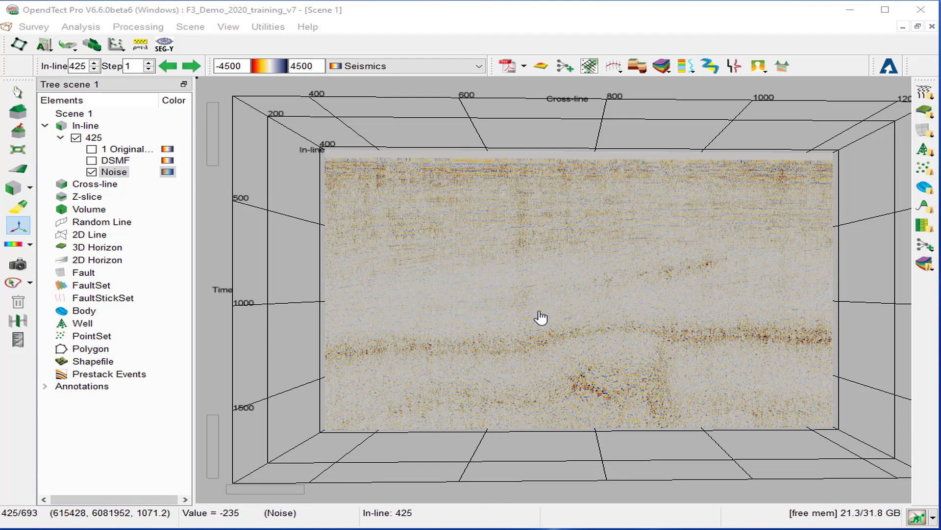
pyautogui.moveTo(440, 334)
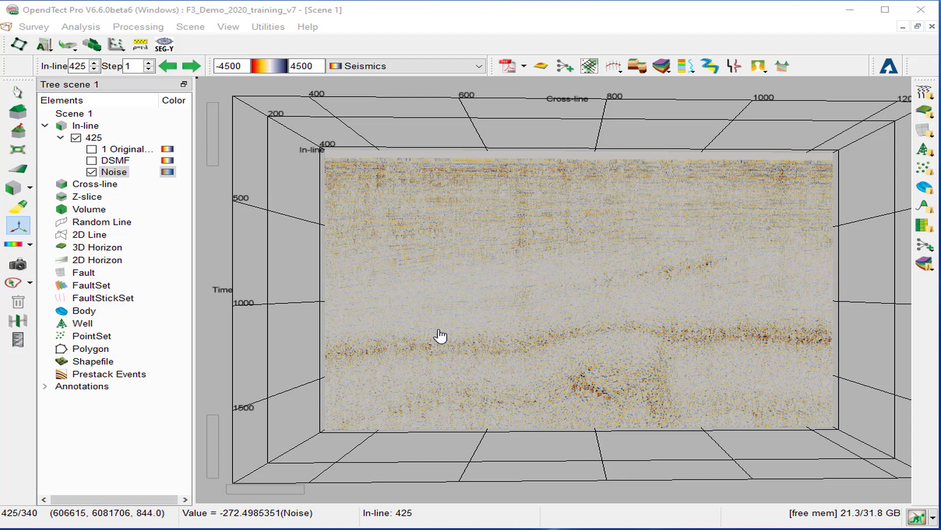